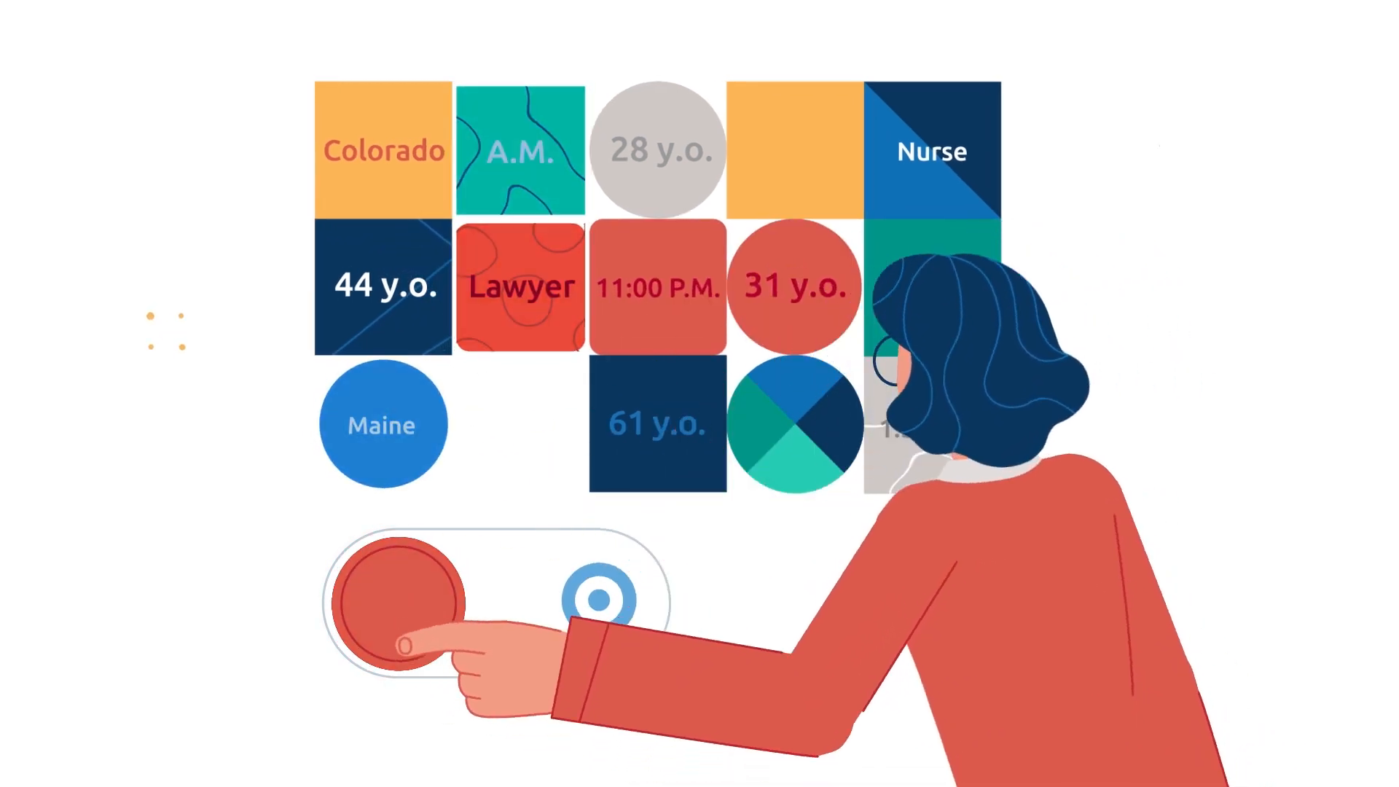
pyautogui.click(406, 607)
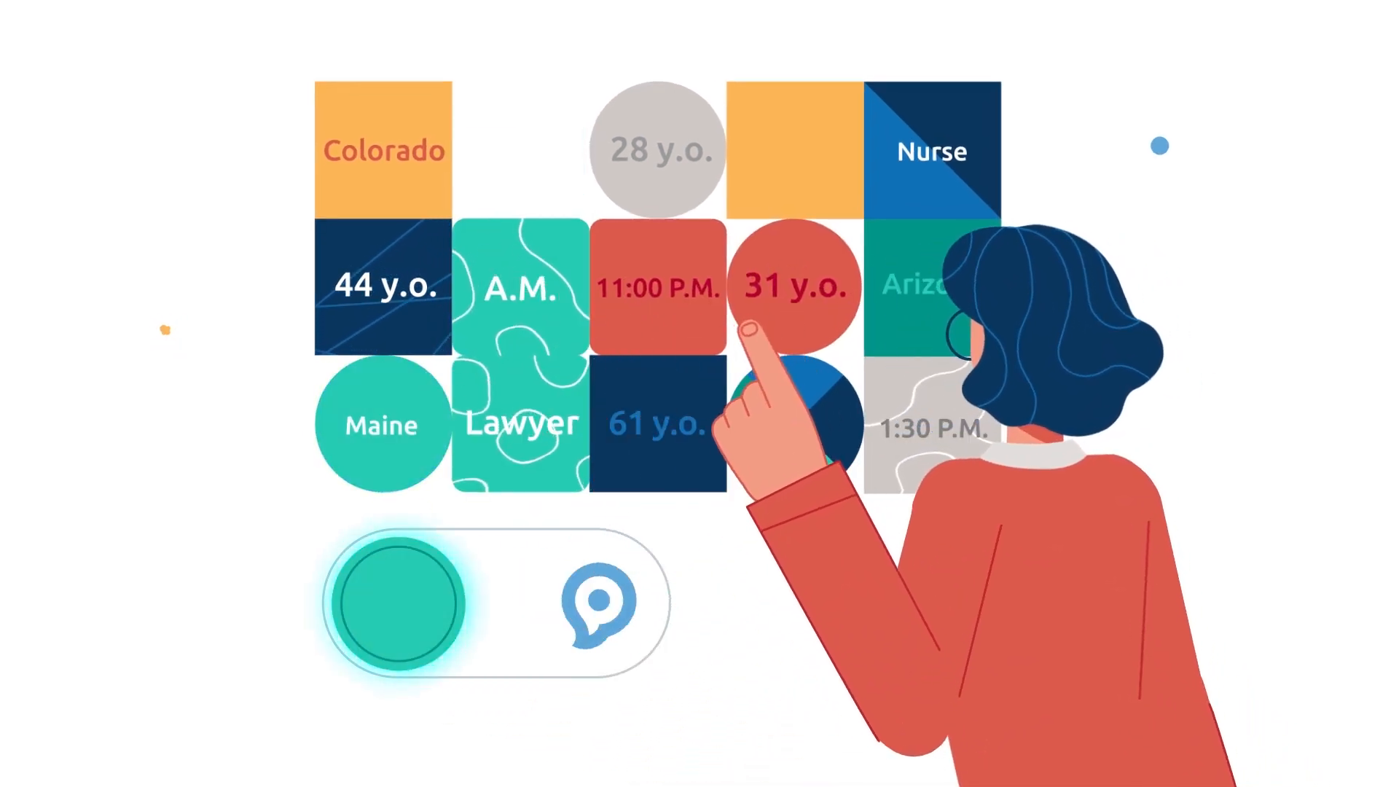